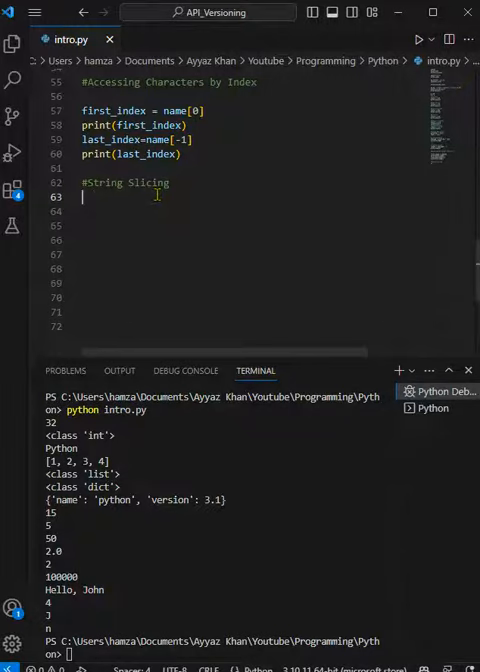
# Step: Add print(name[1:3]) on the line below the #String Slicing comment
pyautogui.write('print()')
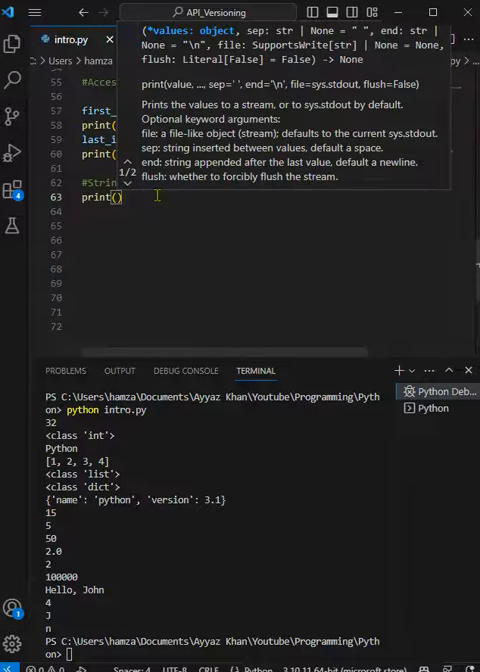
pyautogui.write('name')
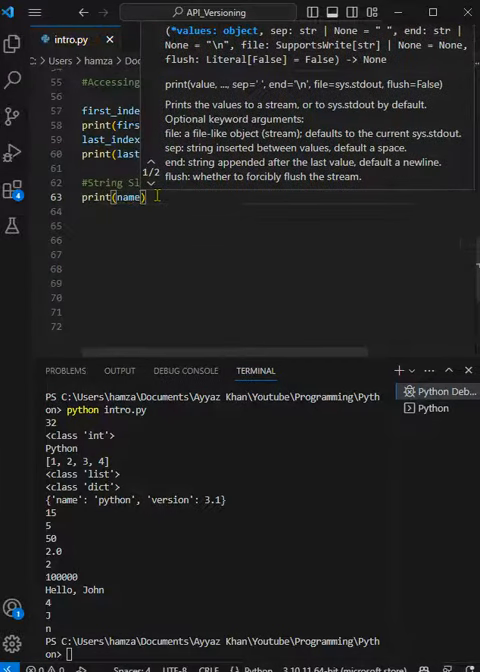
pyautogui.write('[')
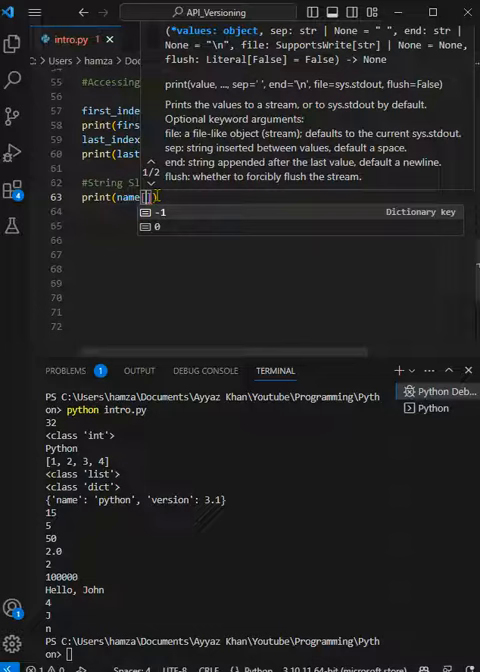
pyautogui.write('13')
pyautogui.click(210, 653)
pyautogui.write('cla')
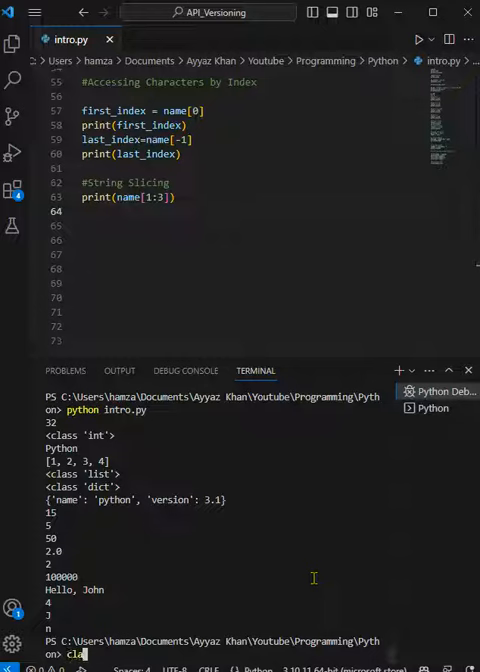
# Step: Clear the terminal and run python intro.py, printing the slice result 'oh'
pyautogui.press('Return')
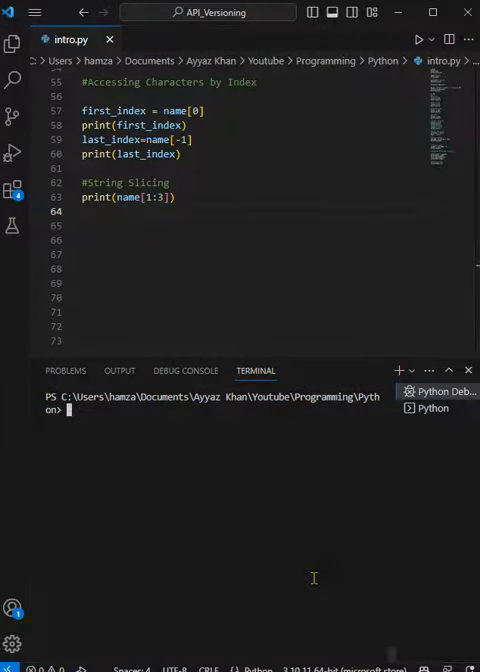
pyautogui.write('python intro.py')
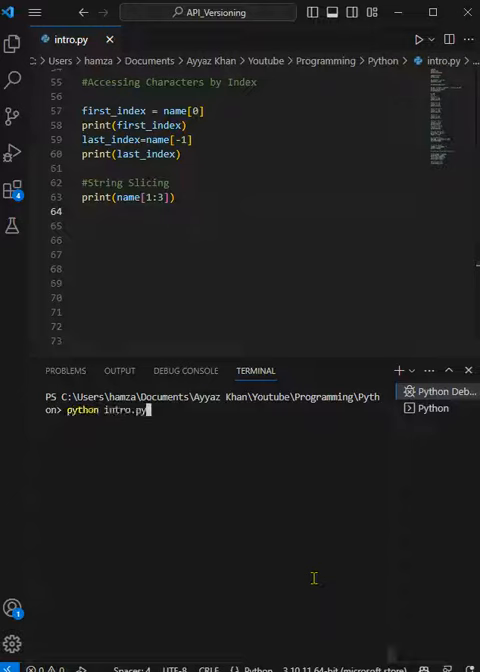
pyautogui.press('Return')
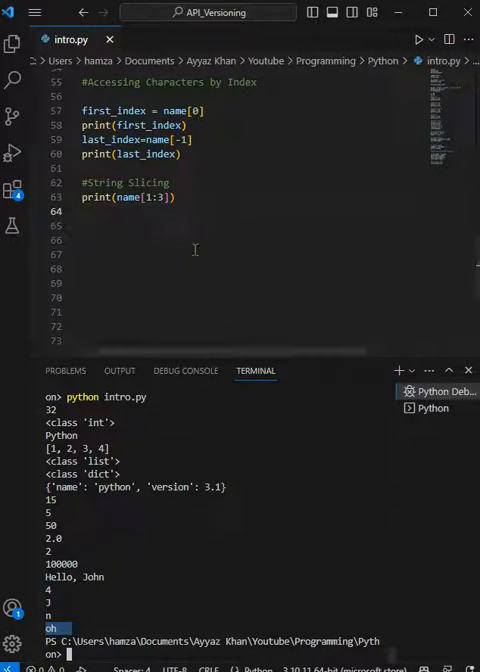
pyautogui.moveTo(156, 395)
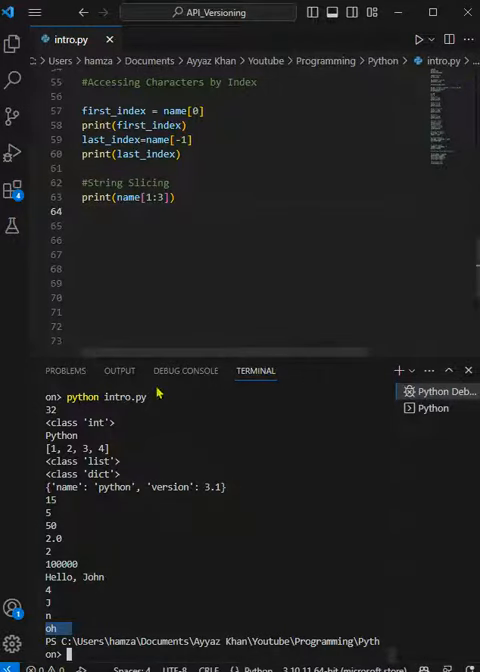
pyautogui.scroll(3)
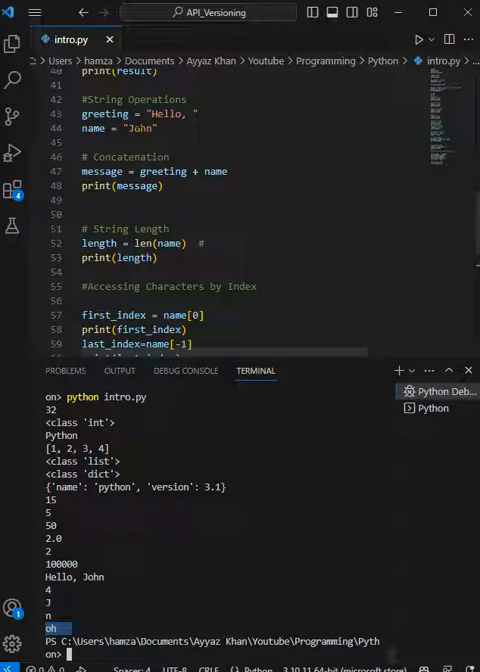
pyautogui.scroll(-3)
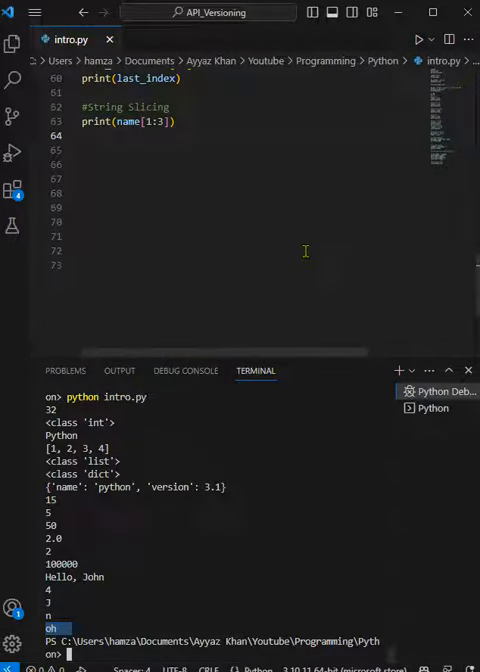